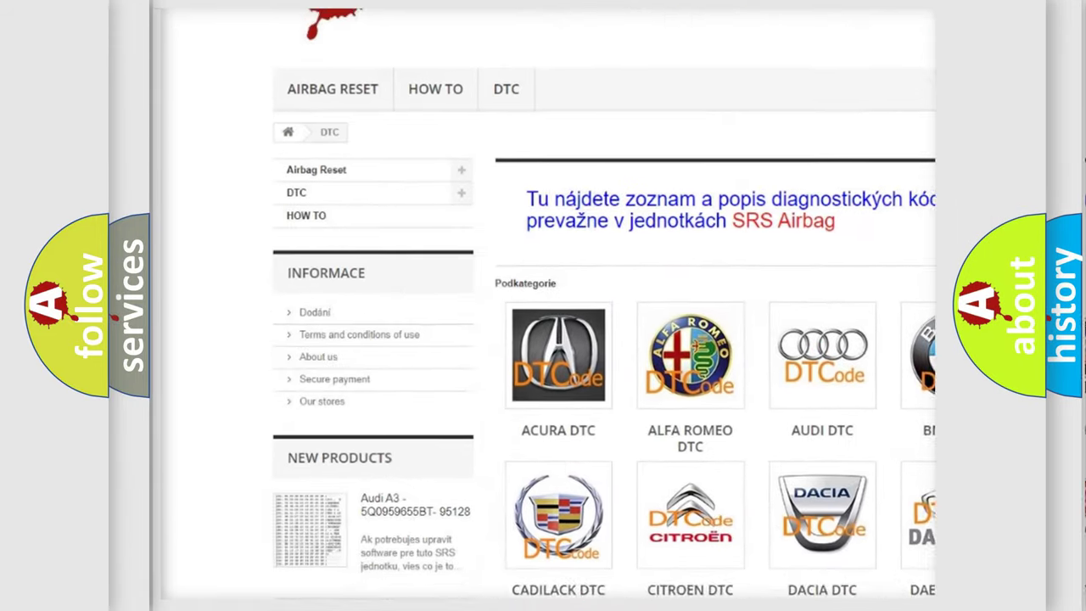
pyautogui.scroll(-3)
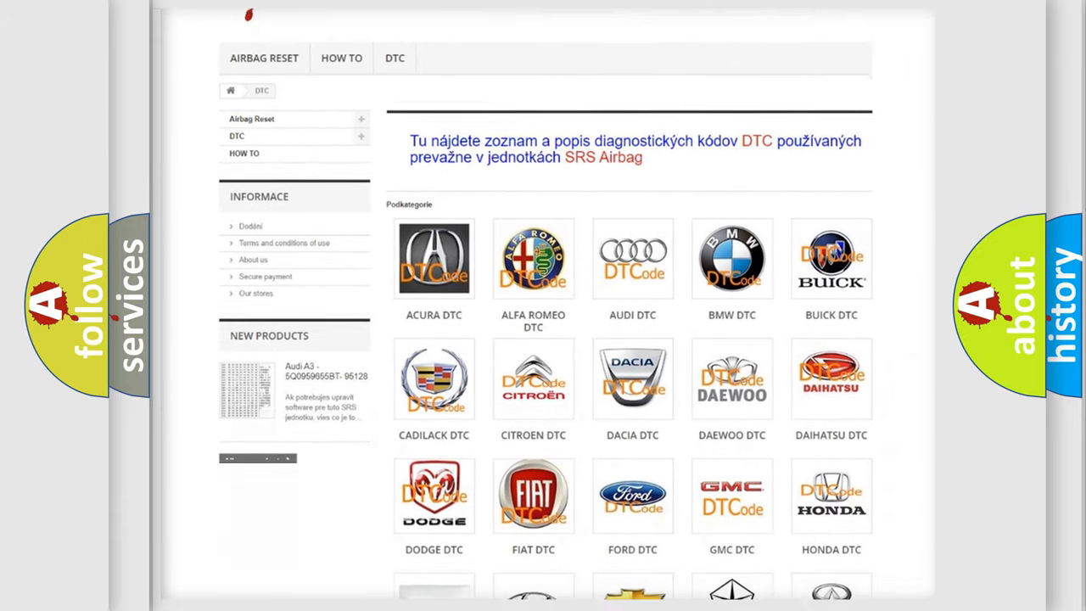
pyautogui.scroll(-3)
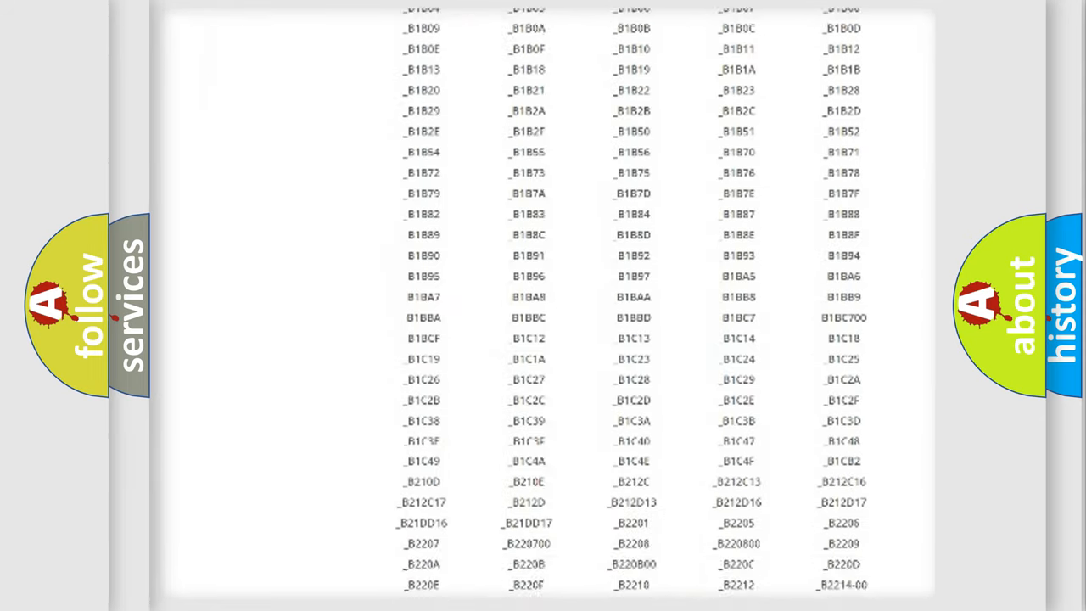
pyautogui.scroll(-3)
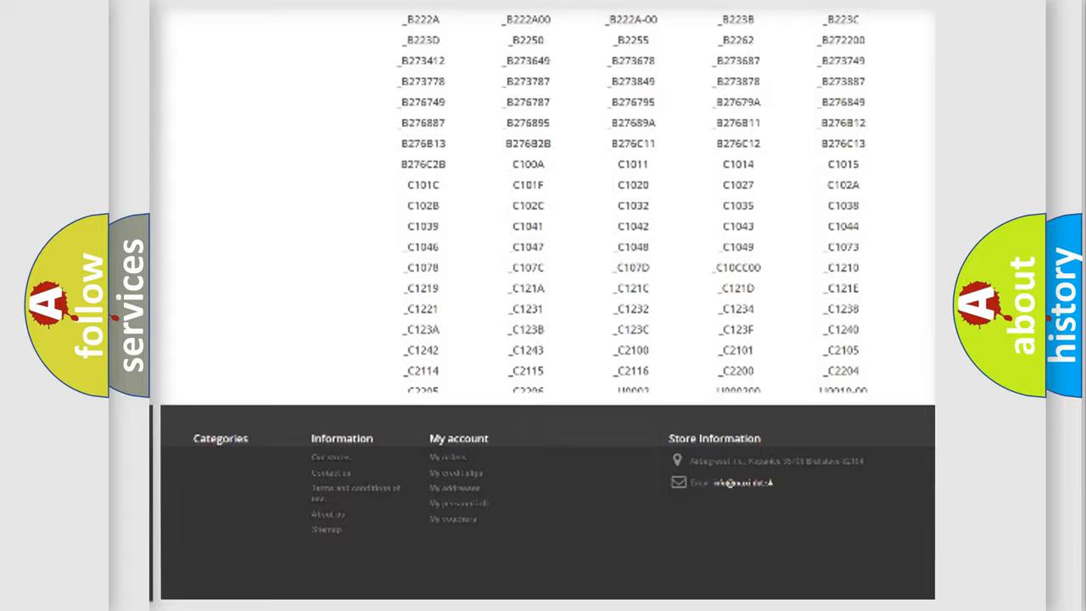
pyautogui.scroll(3)
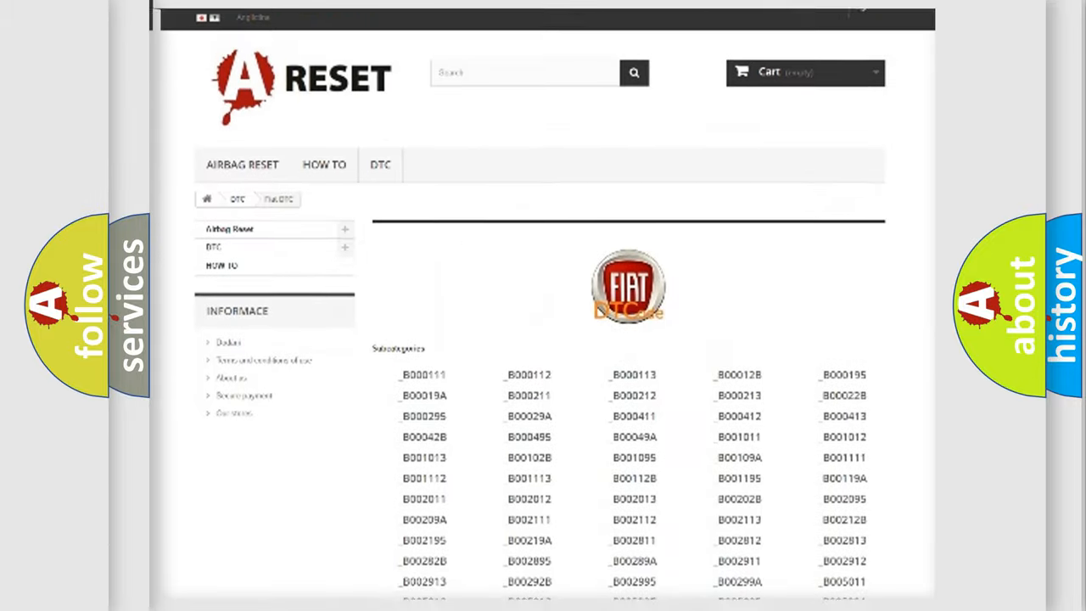